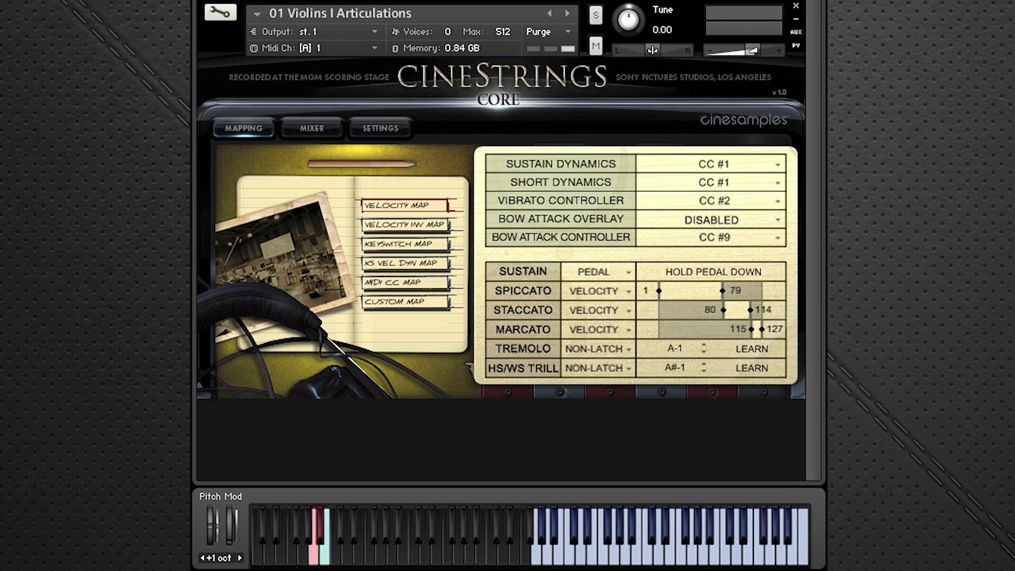
{"action": "mouse_move", "coordinate": [467, 163]}
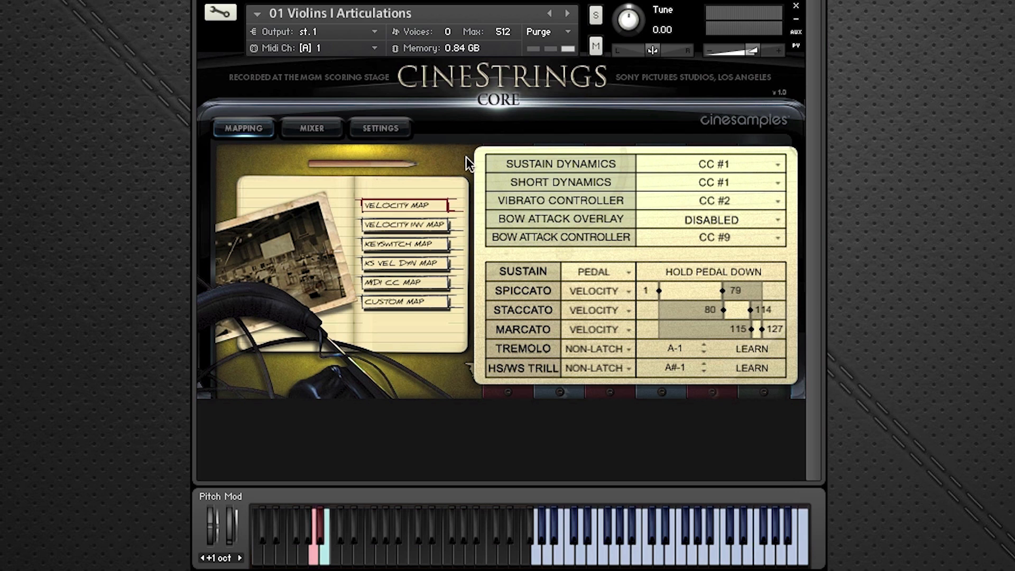
{"action": "mouse_move", "coordinate": [473, 139]}
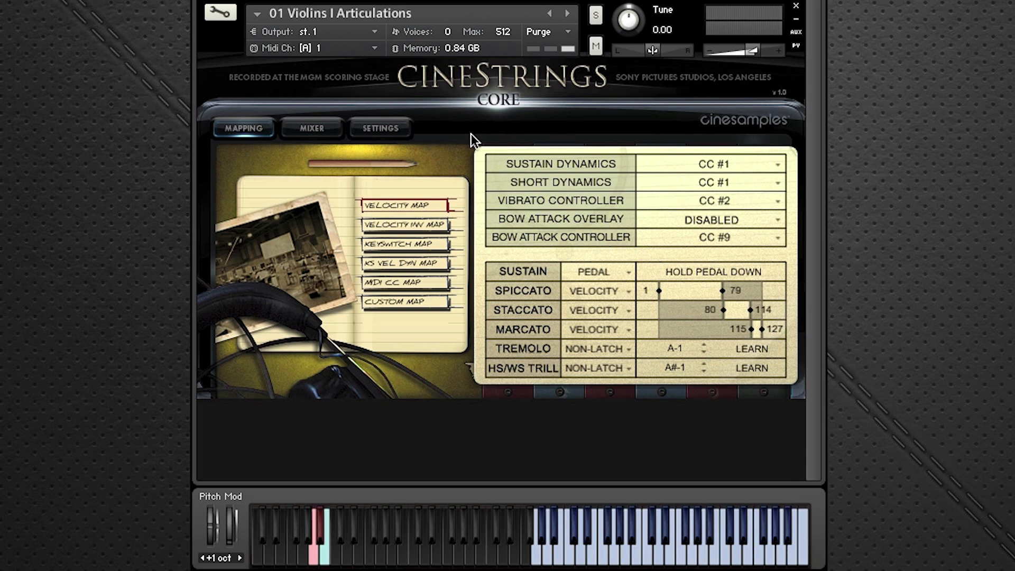
{"action": "mouse_move", "coordinate": [453, 134]}
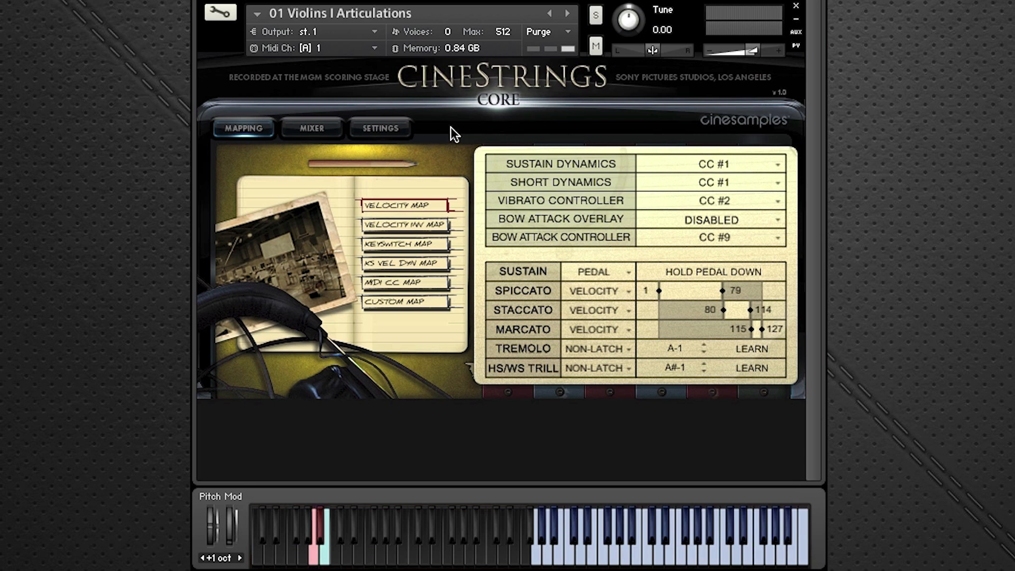
Step: Compare the current patch's legato and effects settings against its articulation mapping page
{"action": "left_click", "coordinate": [379, 128]}
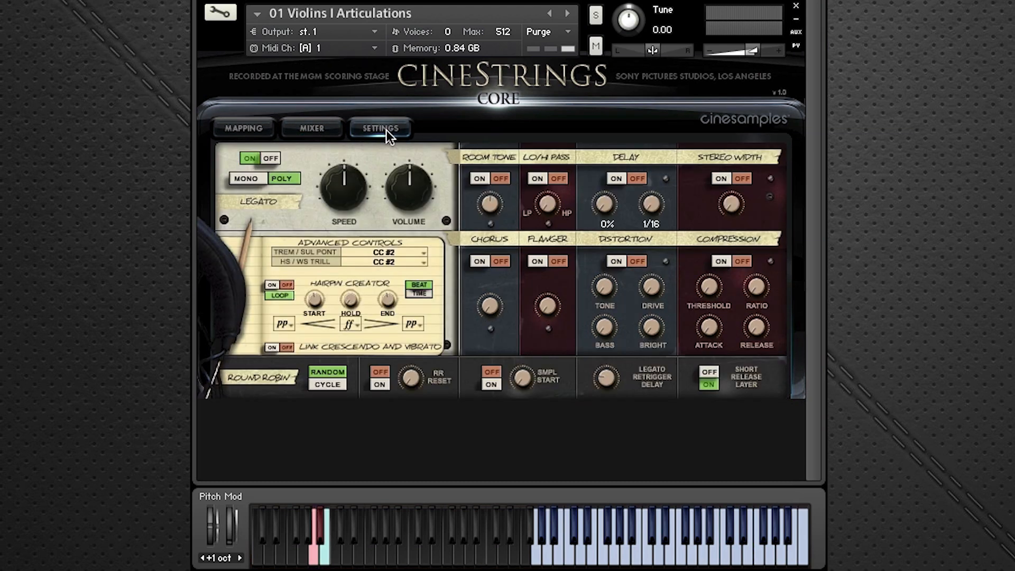
{"action": "left_click", "coordinate": [243, 128]}
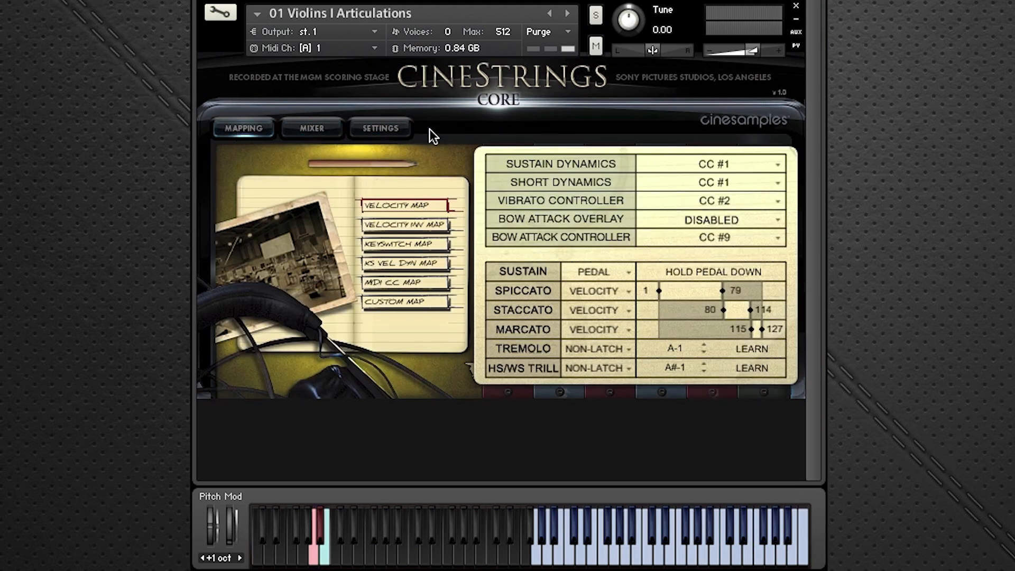
{"action": "mouse_move", "coordinate": [430, 136]}
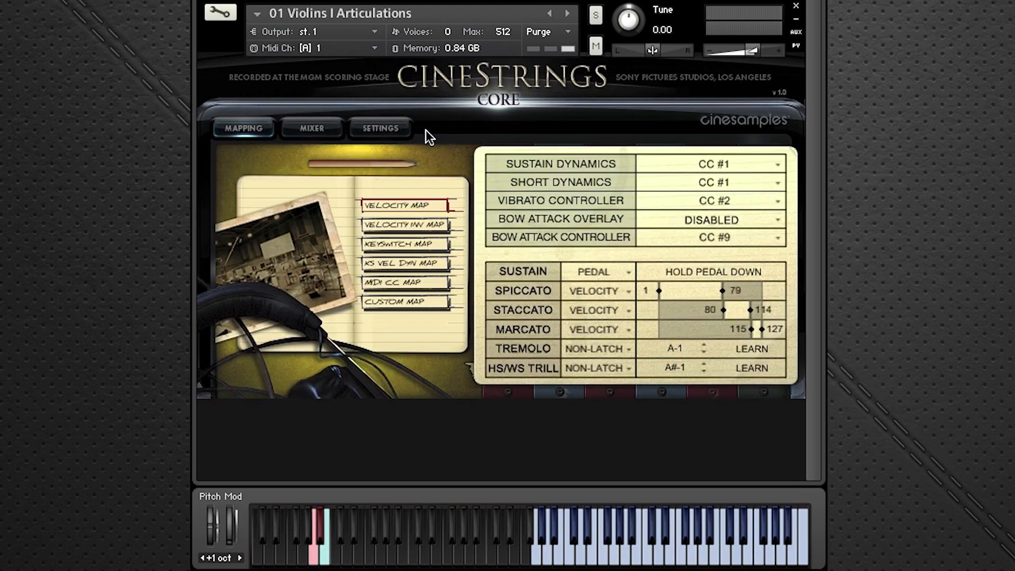
{"action": "mouse_move", "coordinate": [271, 111]}
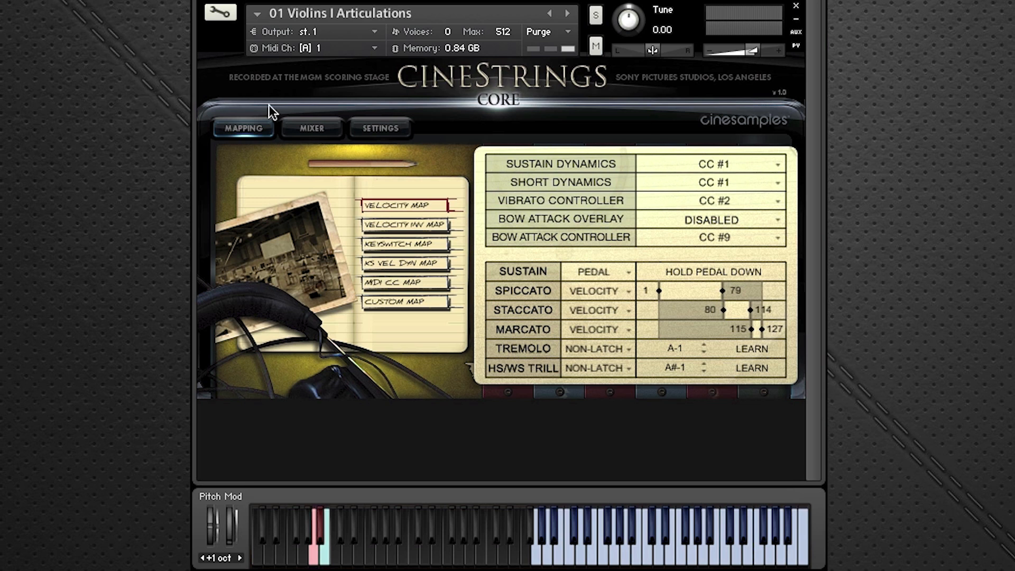
{"action": "mouse_move", "coordinate": [648, 100]}
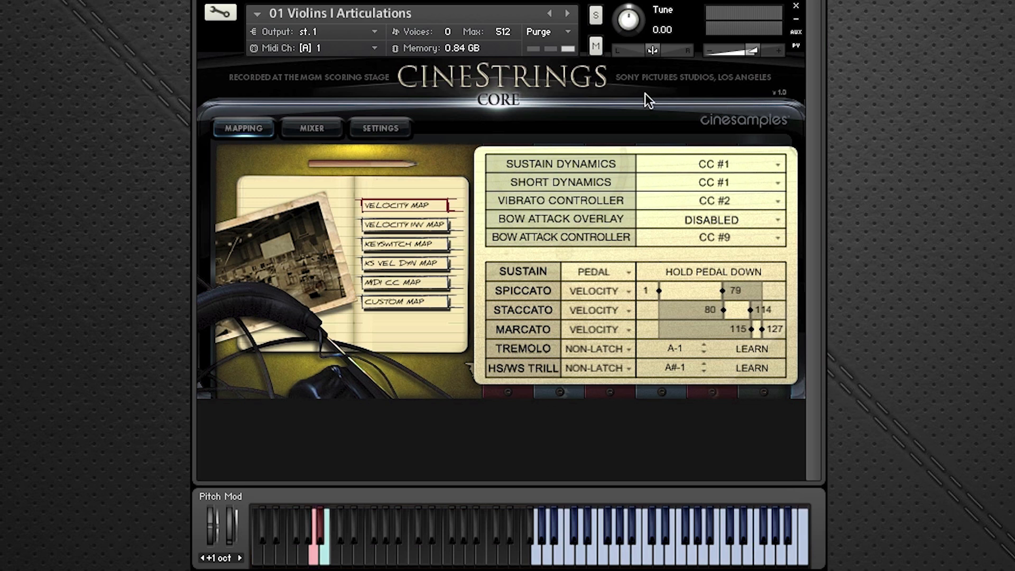
{"action": "mouse_move", "coordinate": [208, 188]}
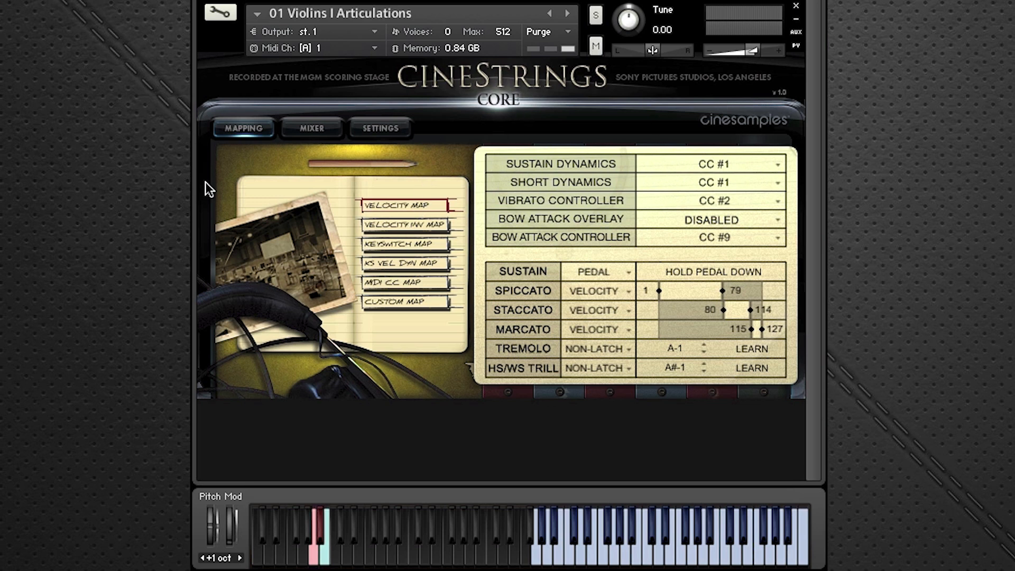
{"action": "left_click", "coordinate": [379, 128]}
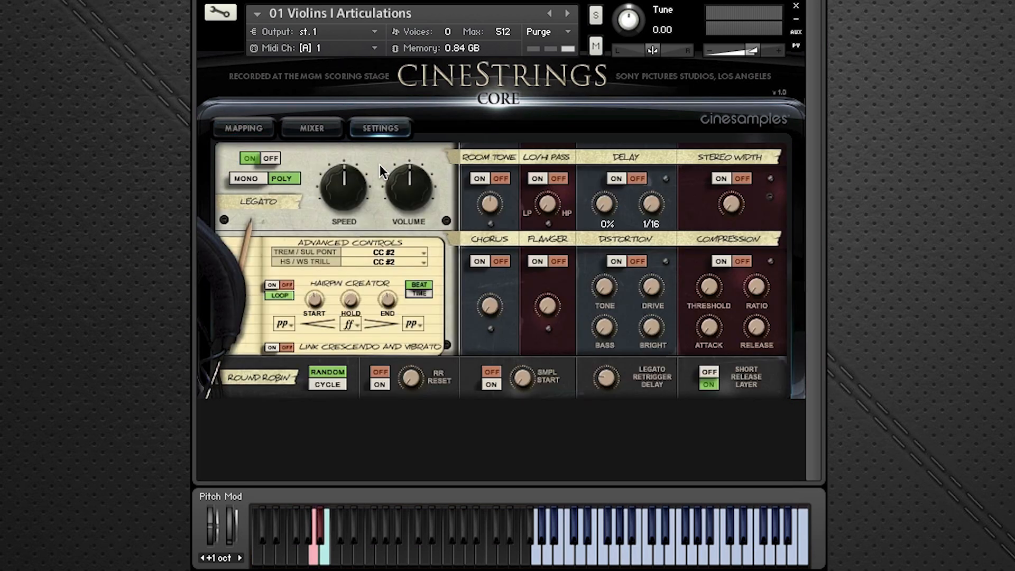
{"action": "mouse_move", "coordinate": [347, 88]}
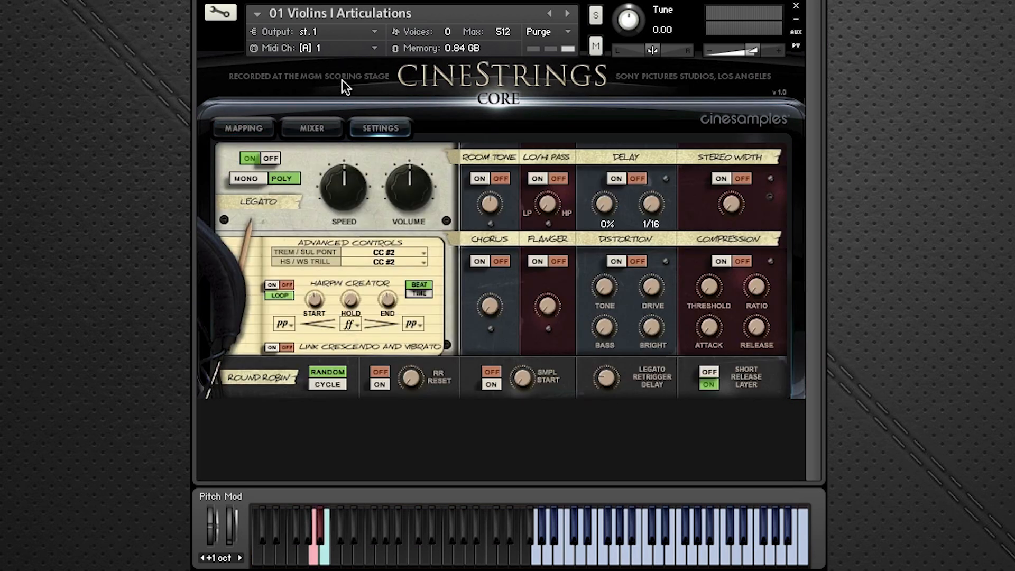
{"action": "left_click", "coordinate": [243, 128]}
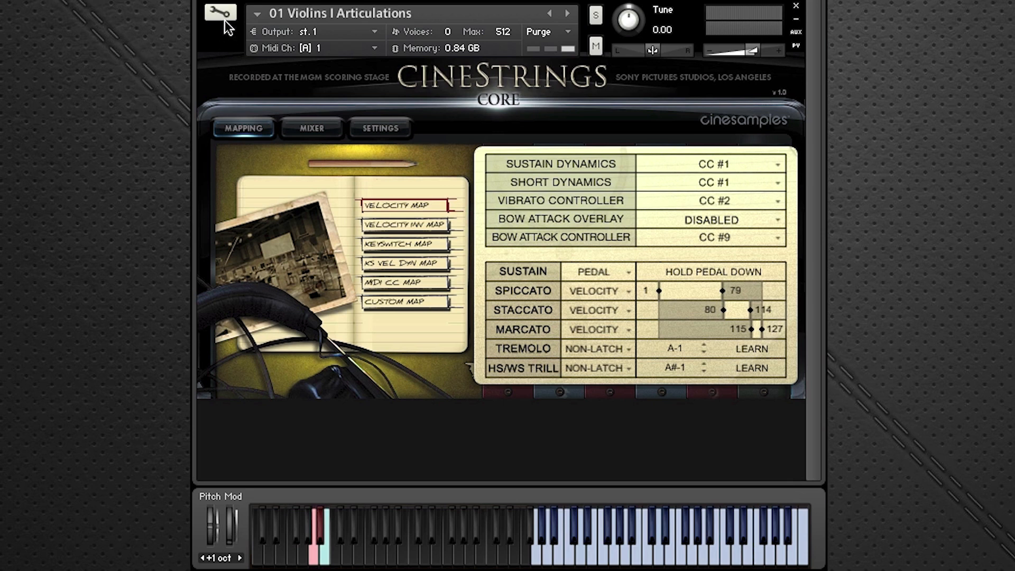
Step: Load the lighter '01 Violins I Articulations NVib' patch in place of the current instrument
{"action": "left_click", "coordinate": [219, 12]}
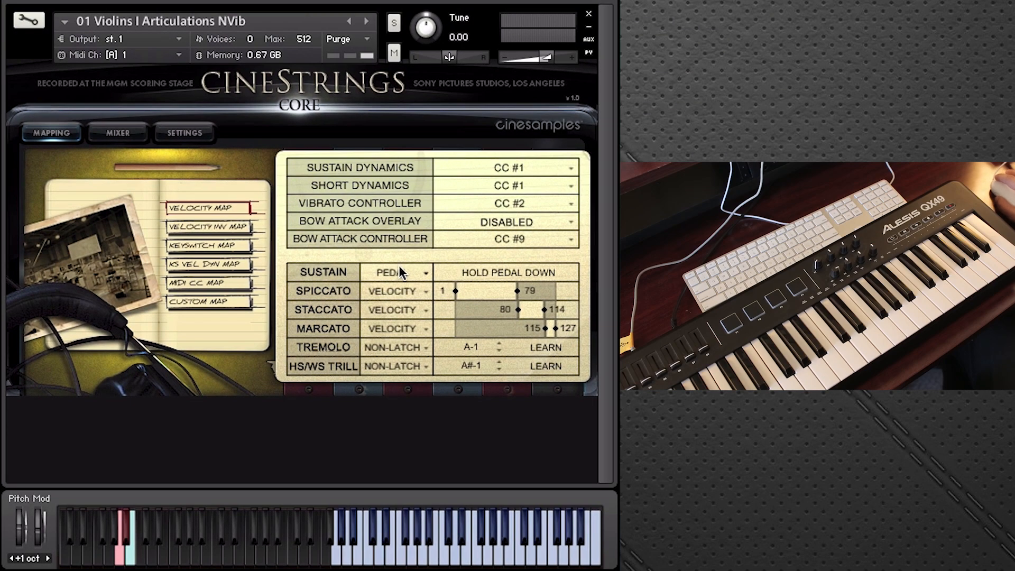
{"action": "mouse_move", "coordinate": [198, 234]}
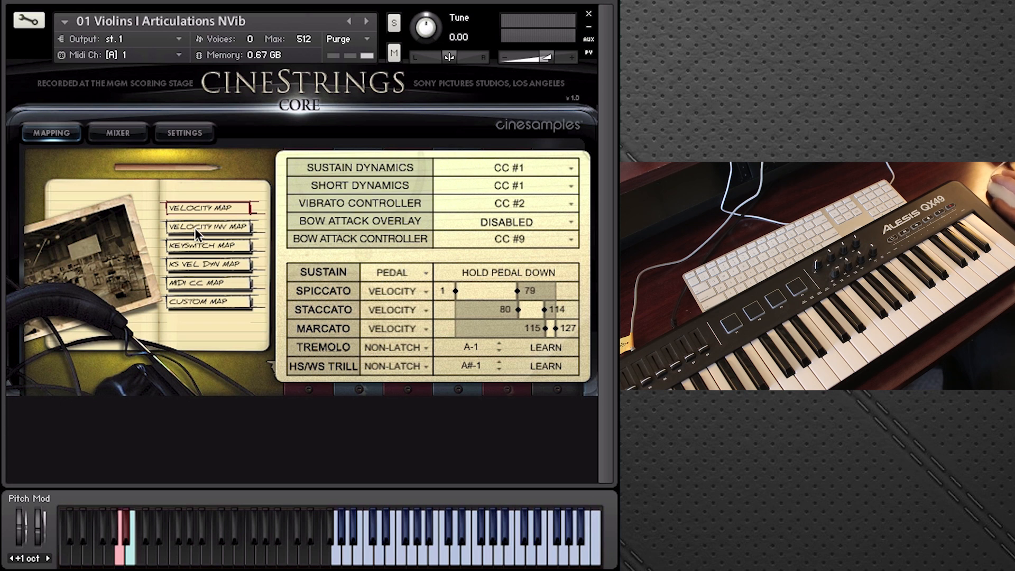
{"action": "mouse_move", "coordinate": [143, 214]}
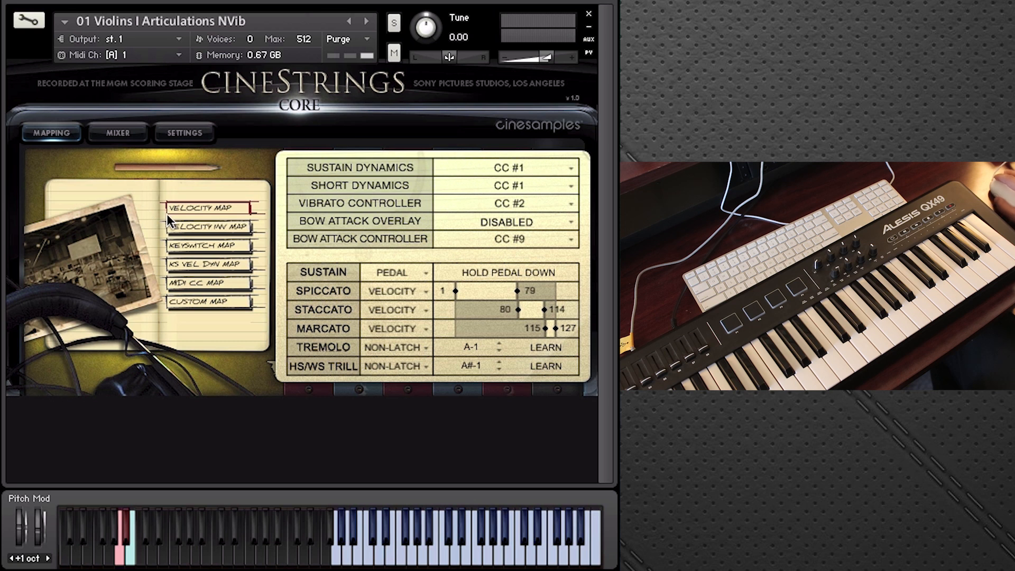
{"action": "mouse_move", "coordinate": [400, 277]}
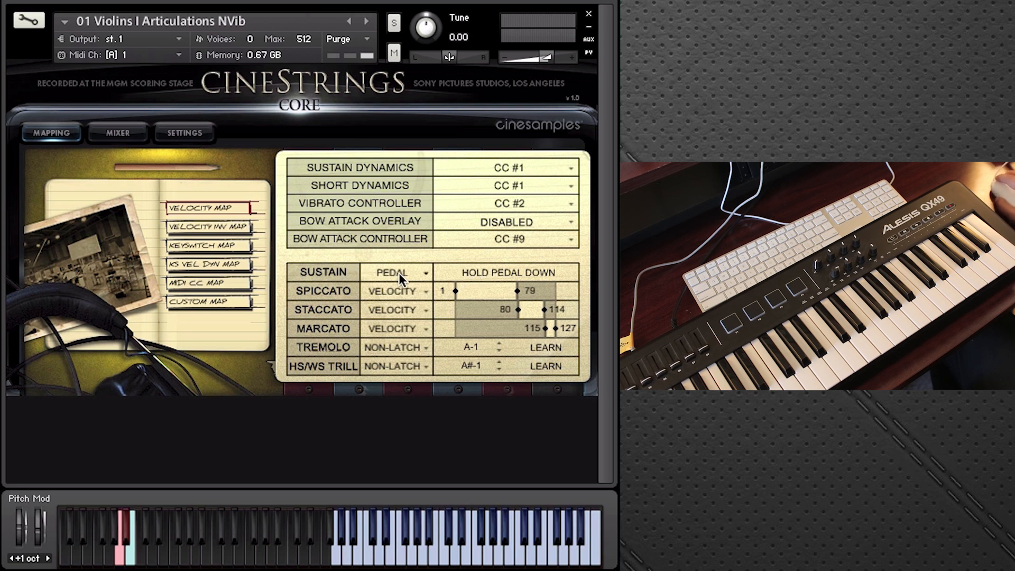
{"action": "left_click", "coordinate": [400, 272]}
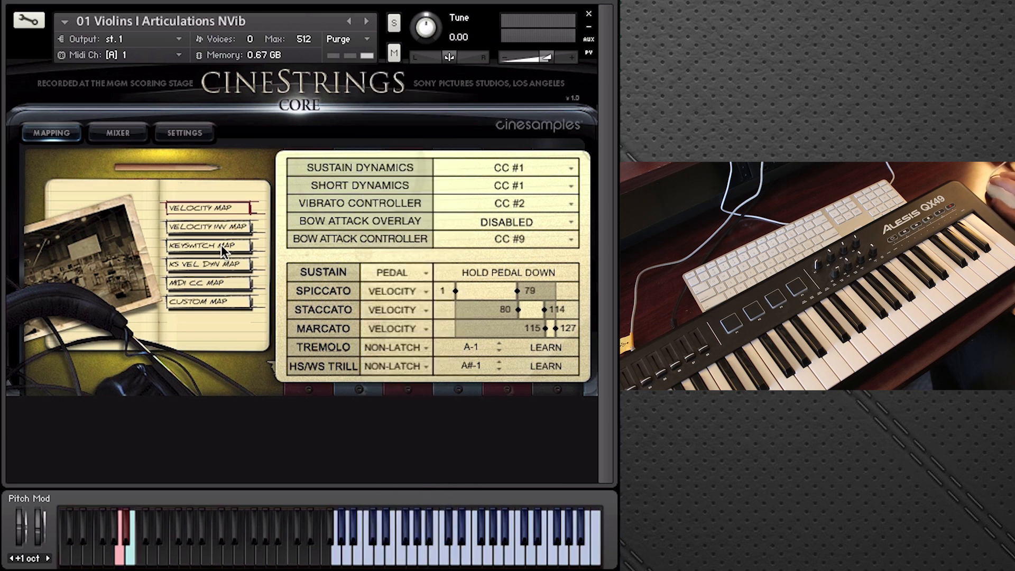
Step: Switch the articulations to the keyswitch map latched on F0, C0, D0, E0, G0 and A0
{"action": "left_click", "coordinate": [206, 244]}
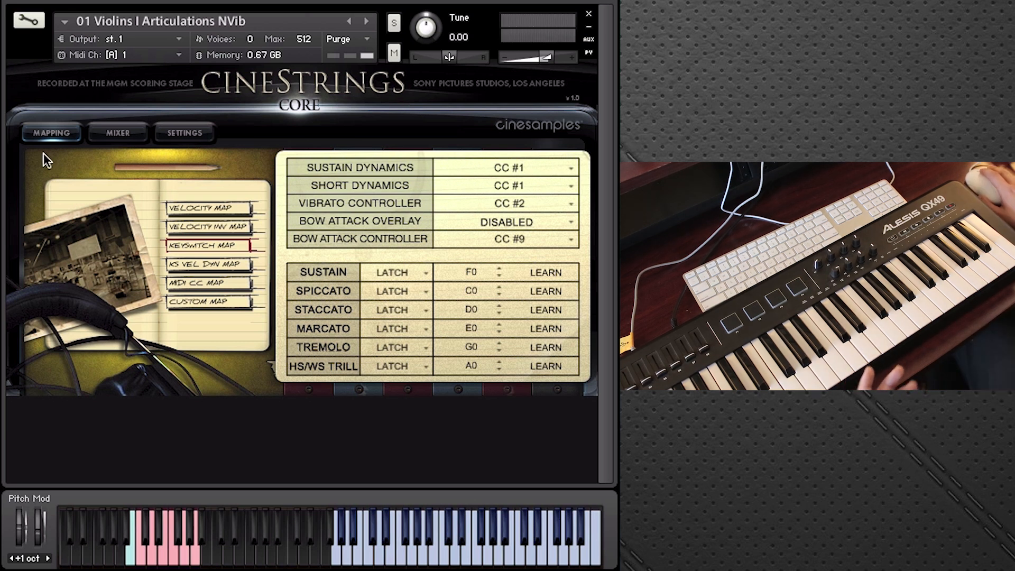
{"action": "mouse_move", "coordinate": [171, 135]}
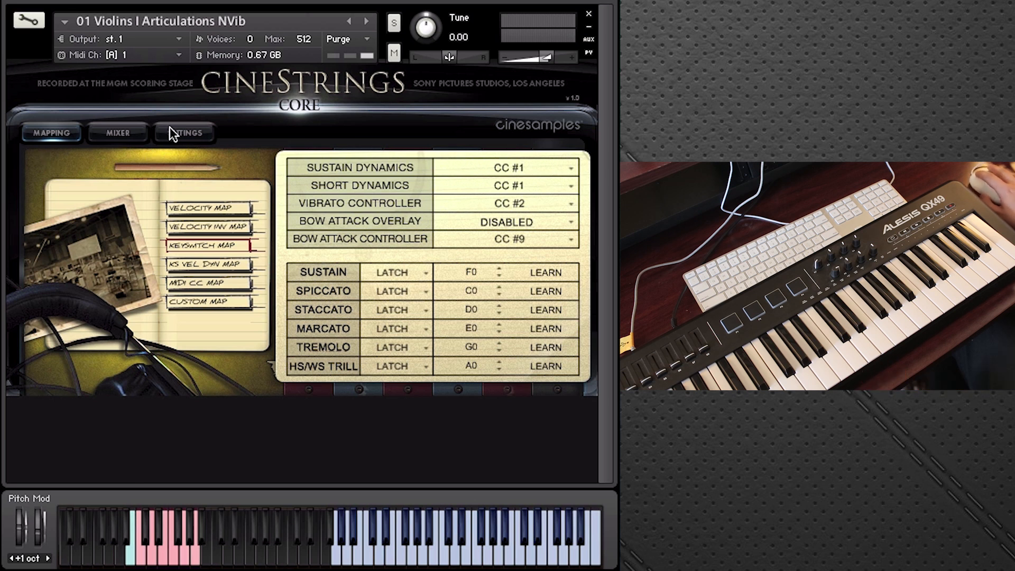
Step: Show the NVib patch's settings page with legato, effects and round robin controls
{"action": "left_click", "coordinate": [184, 133]}
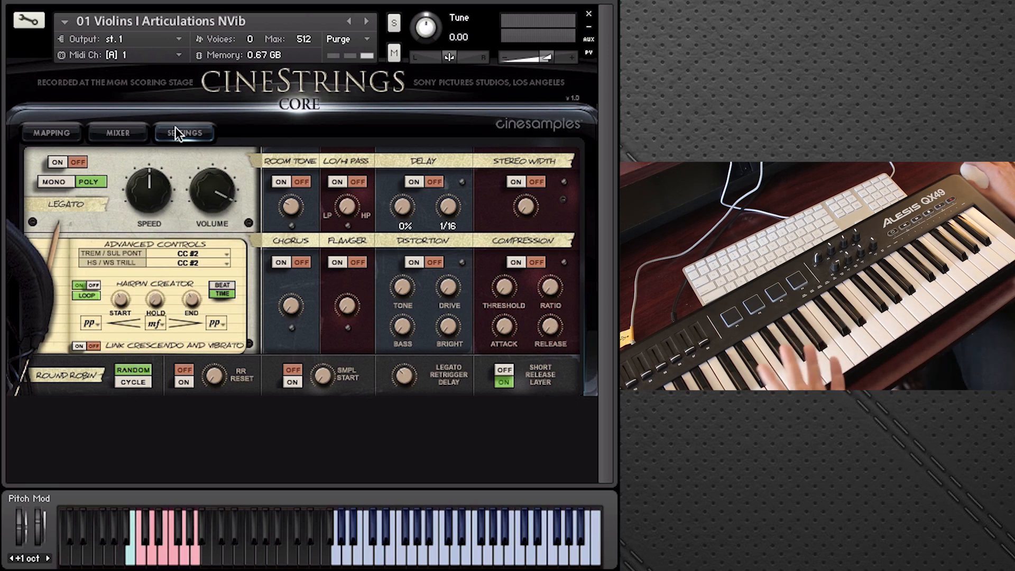
{"action": "left_click", "coordinate": [118, 133]}
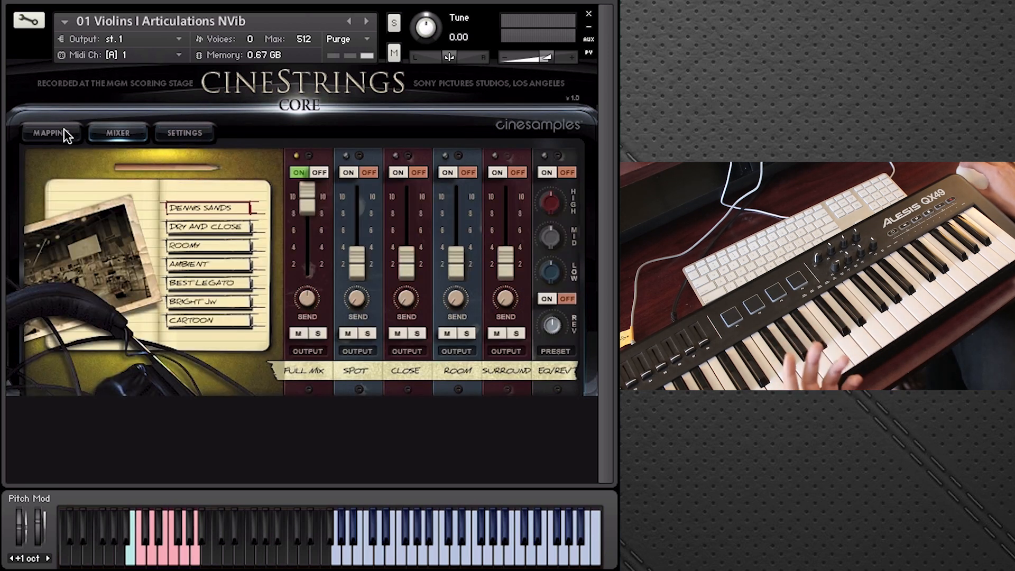
{"action": "left_click", "coordinate": [51, 133]}
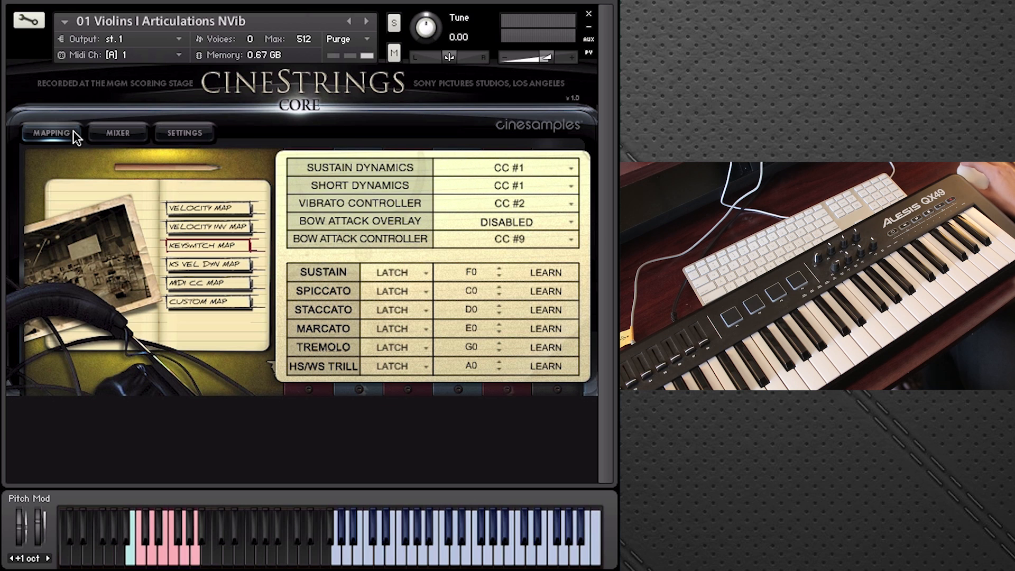
{"action": "mouse_move", "coordinate": [143, 174]}
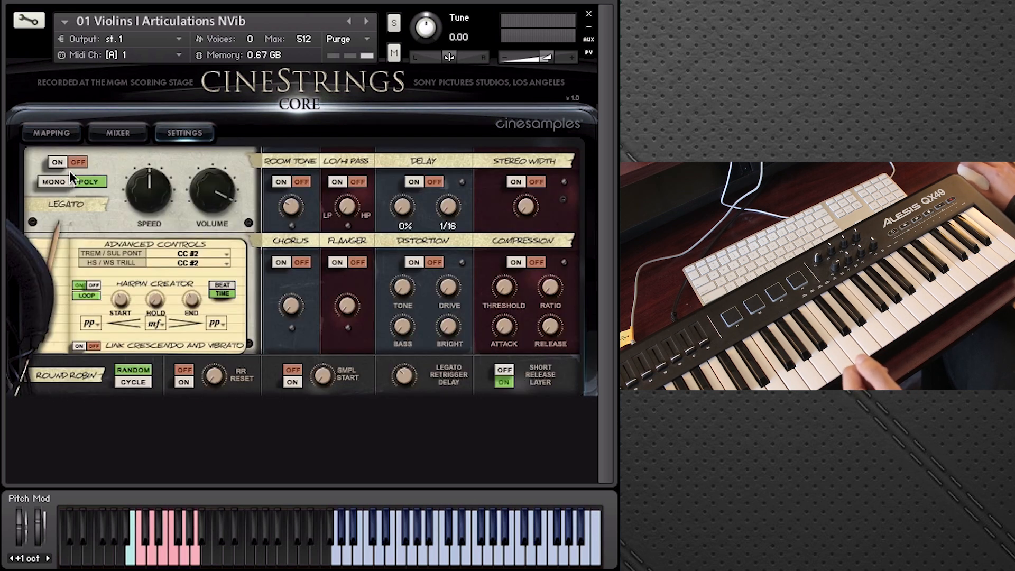
Step: Turn legato on for the 01 Violins I Articulations NVib patch
{"action": "left_click", "coordinate": [57, 162]}
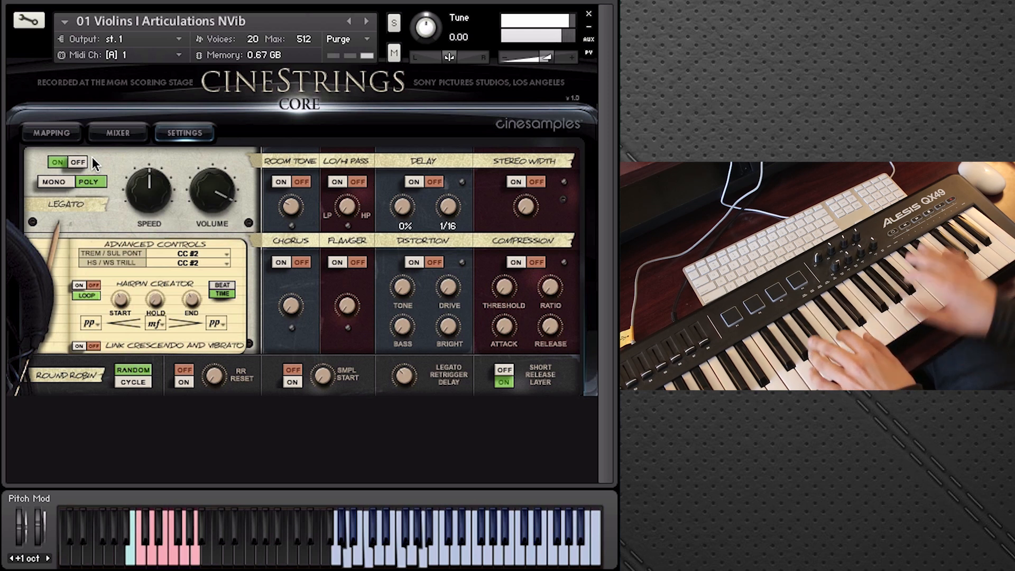
{"action": "mouse_move", "coordinate": [100, 158]}
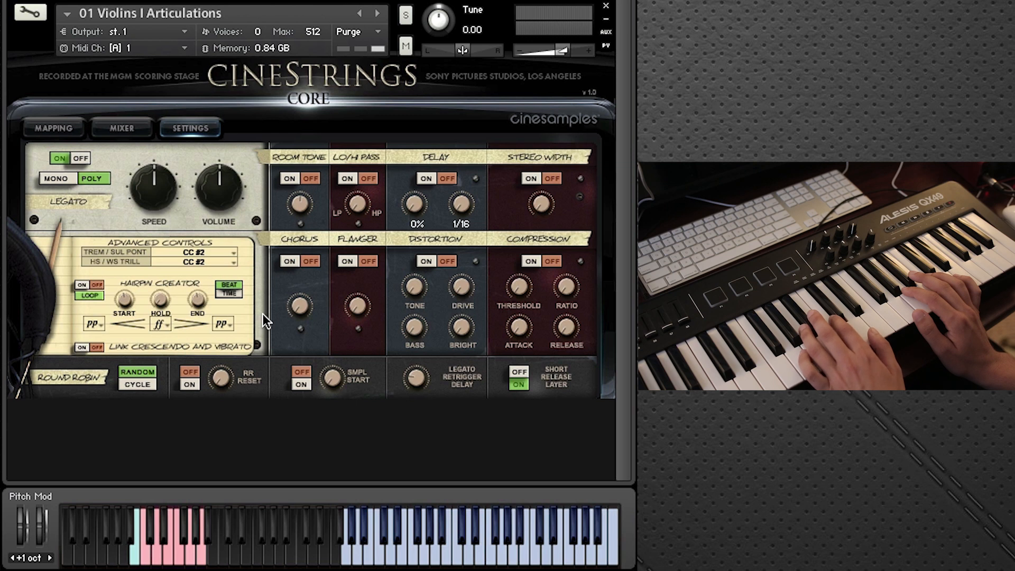
{"action": "left_click", "coordinate": [54, 128]}
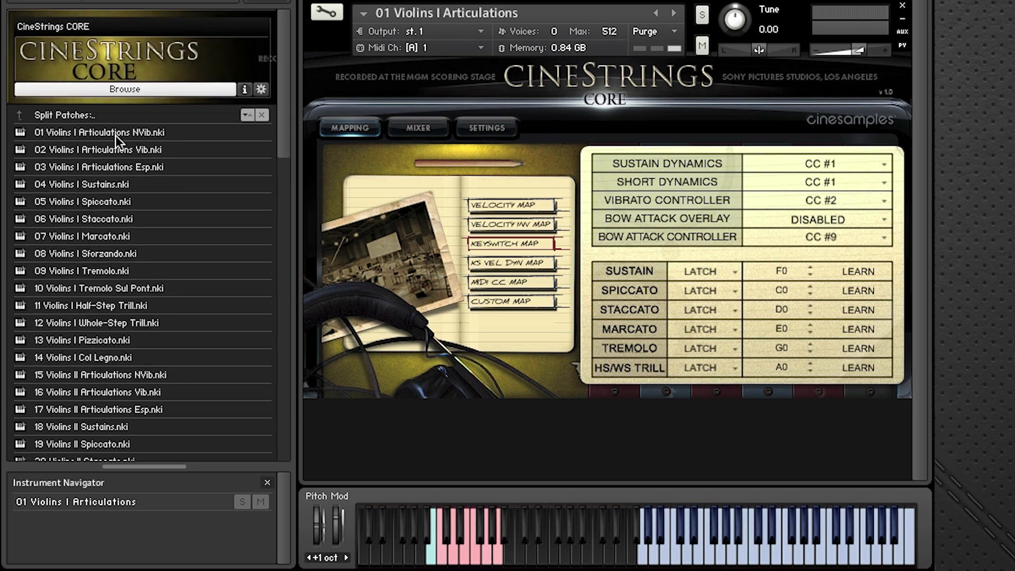
Step: Load the NVib split patch as a second instrument receiving on omni MIDI channels
{"action": "double_click", "coordinate": [97, 132]}
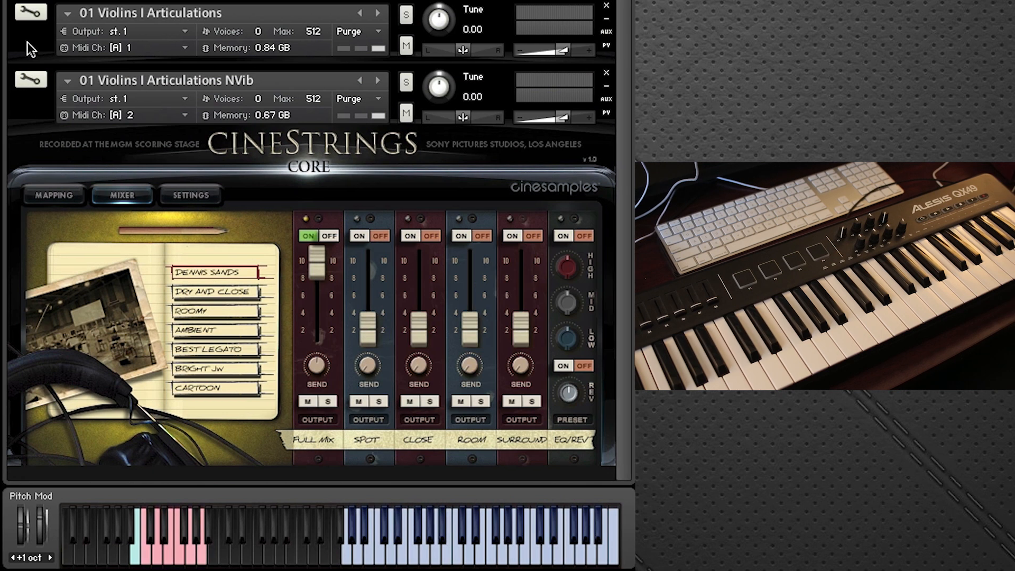
{"action": "left_click", "coordinate": [119, 114]}
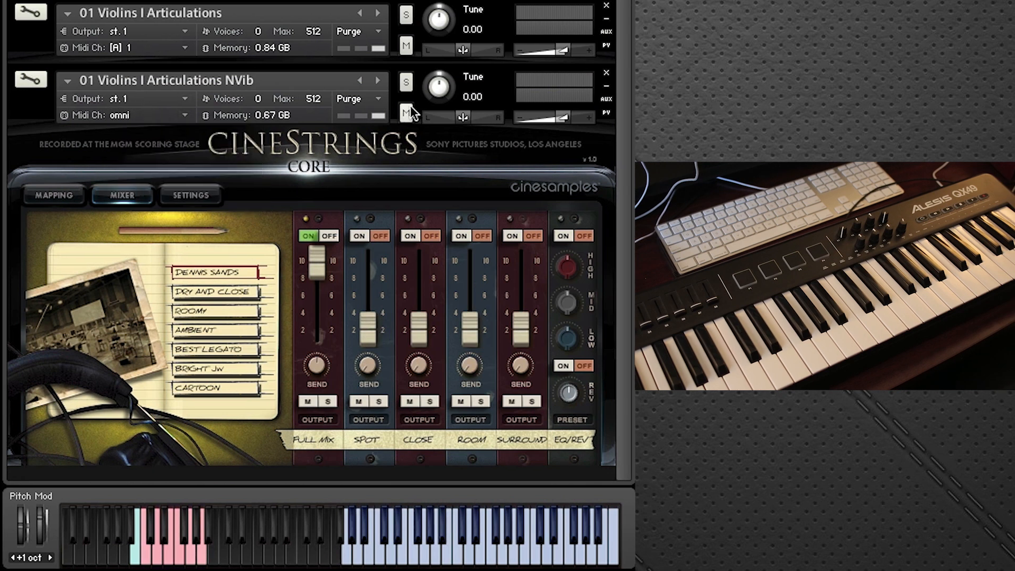
{"action": "mouse_move", "coordinate": [408, 107]}
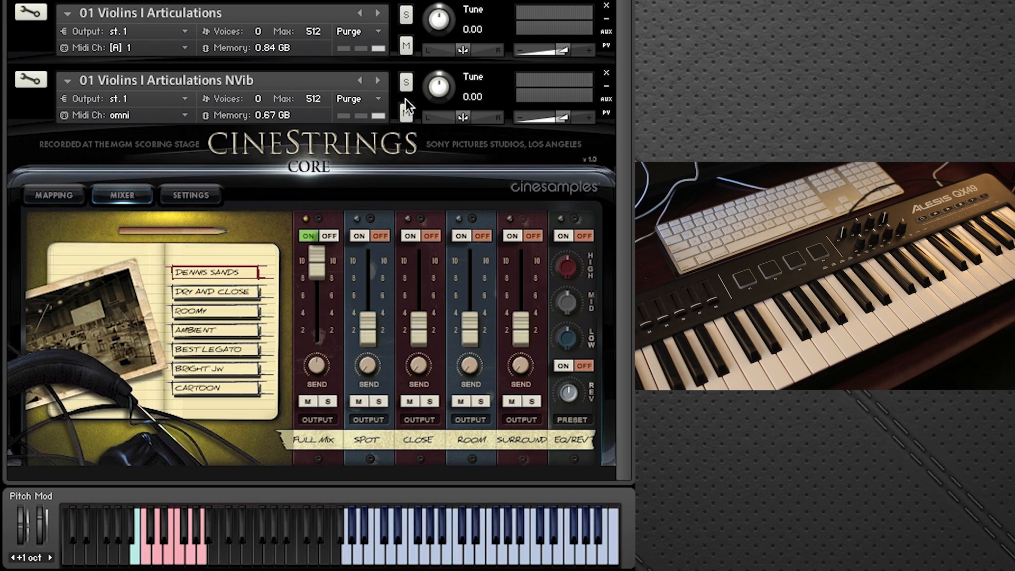
{"action": "mouse_move", "coordinate": [406, 106]}
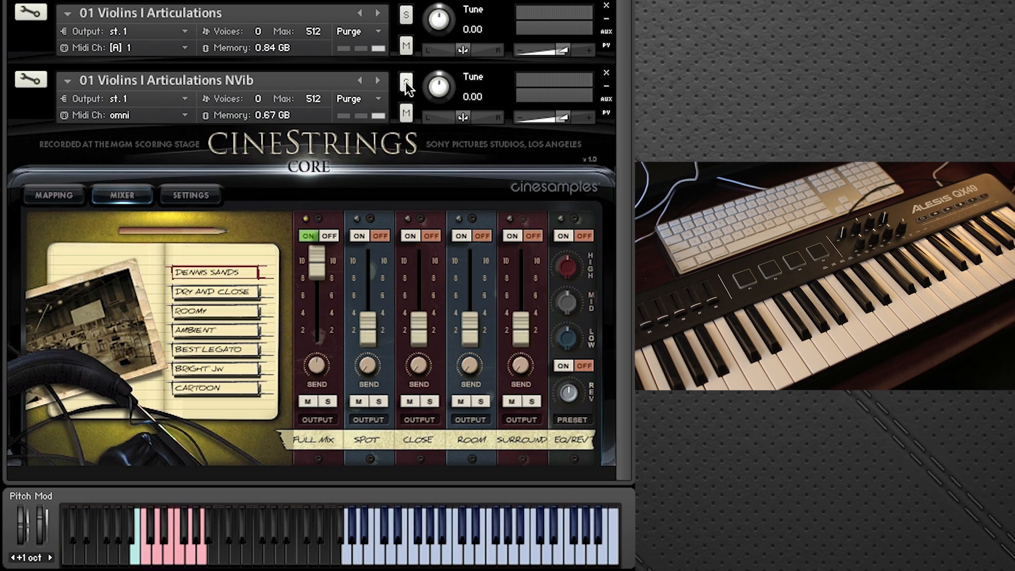
Step: Solo the NVib patch to audition its mapping, then solo the full Violins I Articulations instead
{"action": "left_click", "coordinate": [406, 80]}
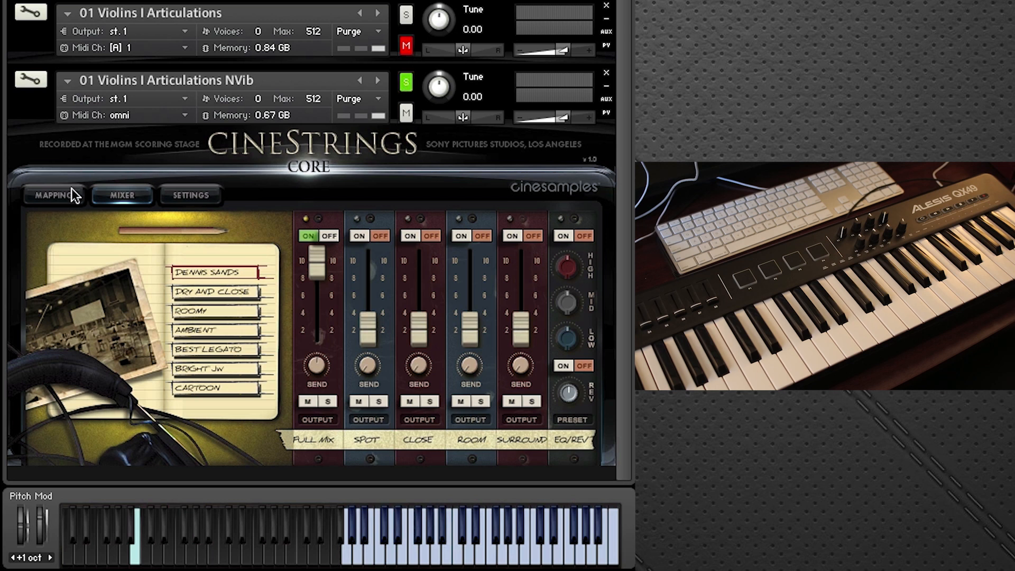
{"action": "left_click", "coordinate": [54, 195]}
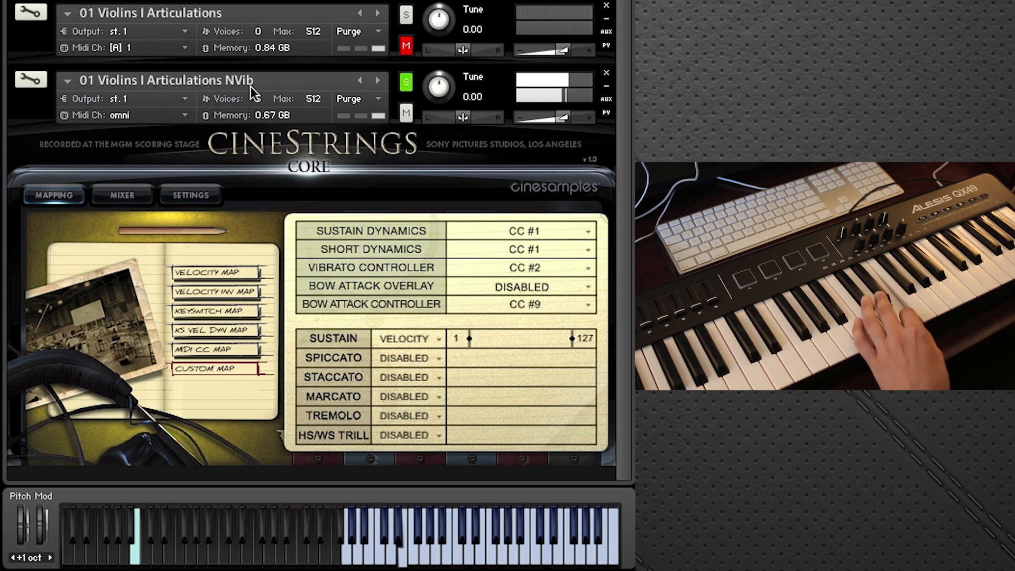
{"action": "left_click", "coordinate": [405, 13]}
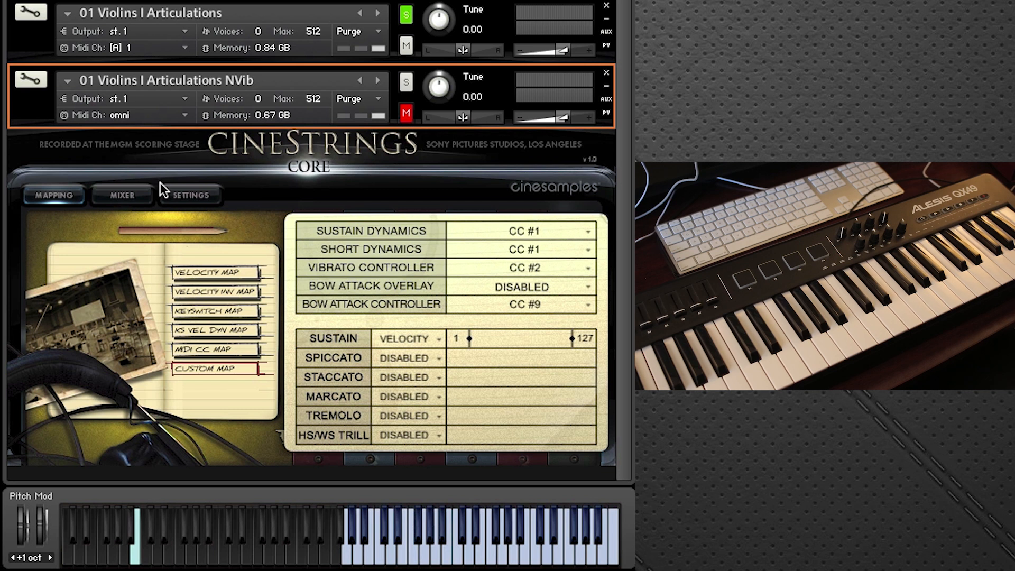
{"action": "mouse_move", "coordinate": [284, 262]}
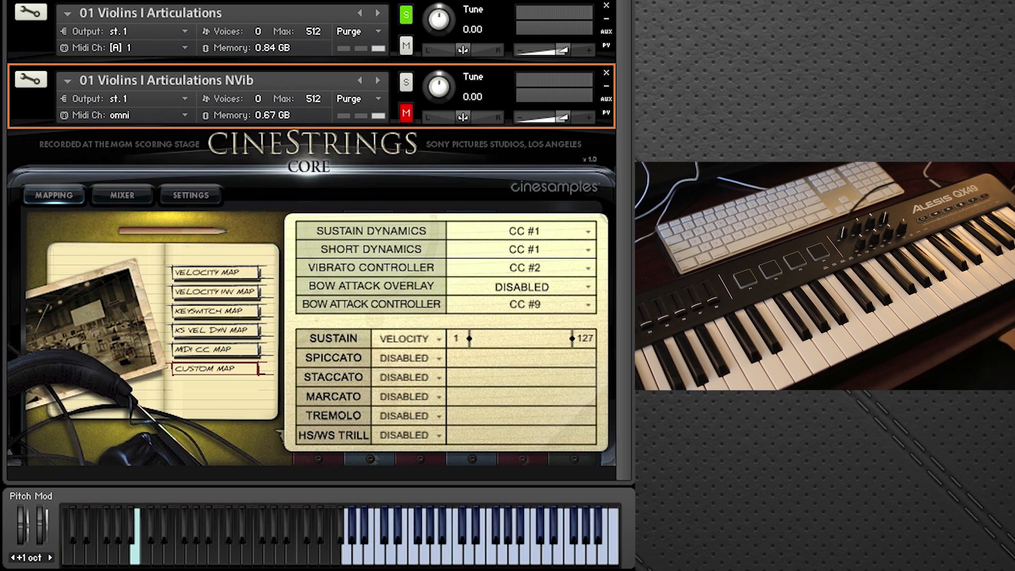
Step: Collapse the instrument interface so only the two rack headers remain
{"action": "left_click", "coordinate": [30, 79]}
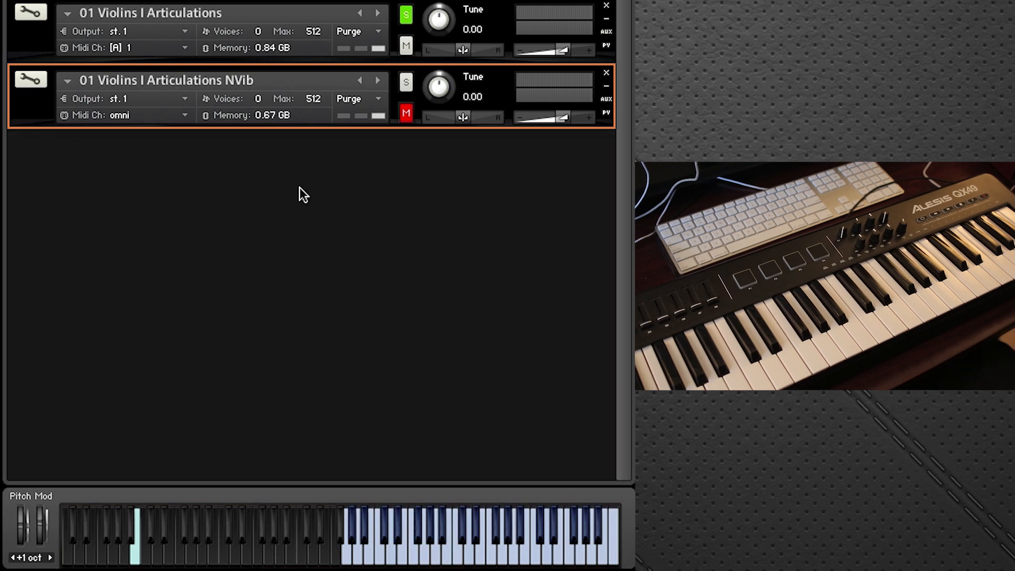
{"action": "mouse_move", "coordinate": [312, 201]}
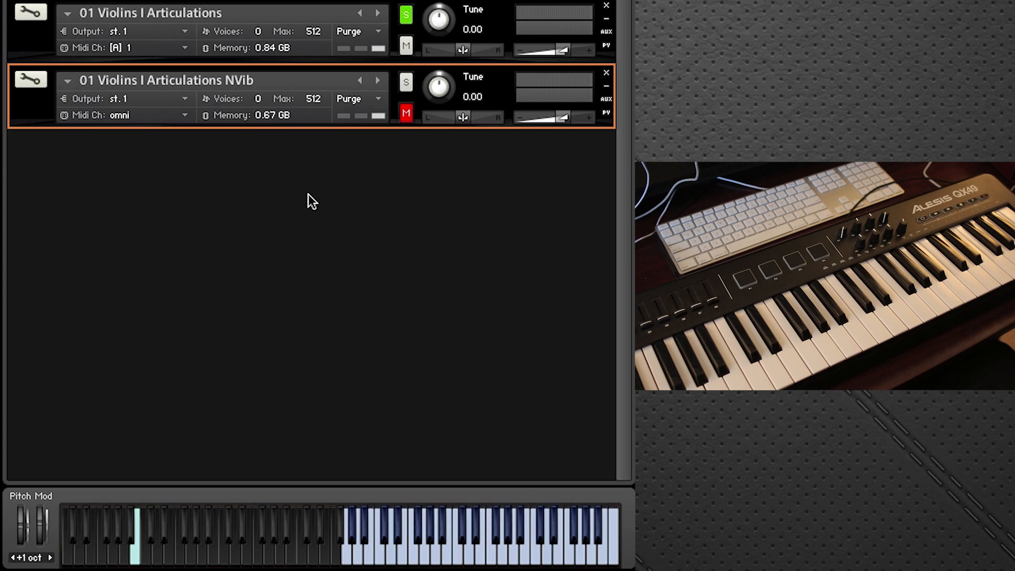